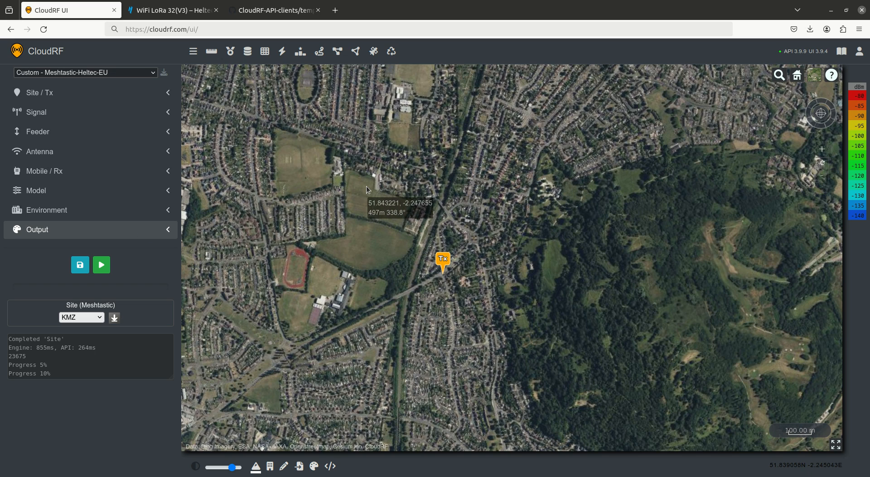
mouse_move(454, 225)
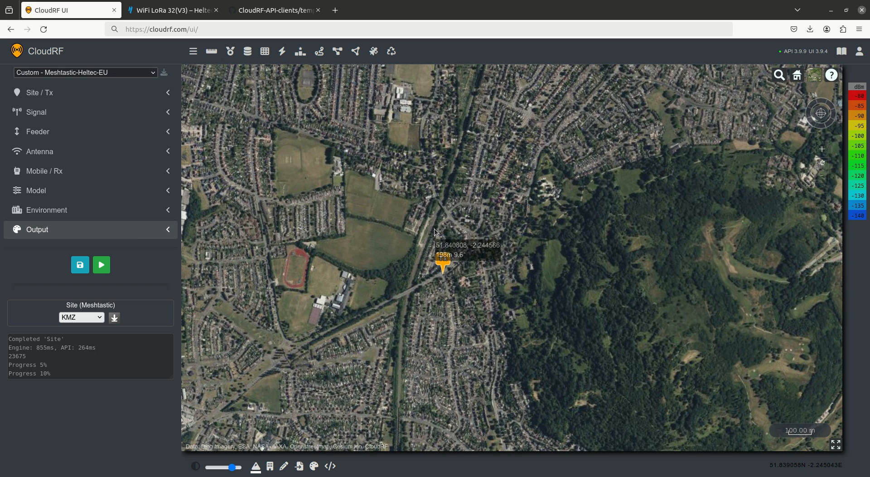
mouse_move(435, 232)
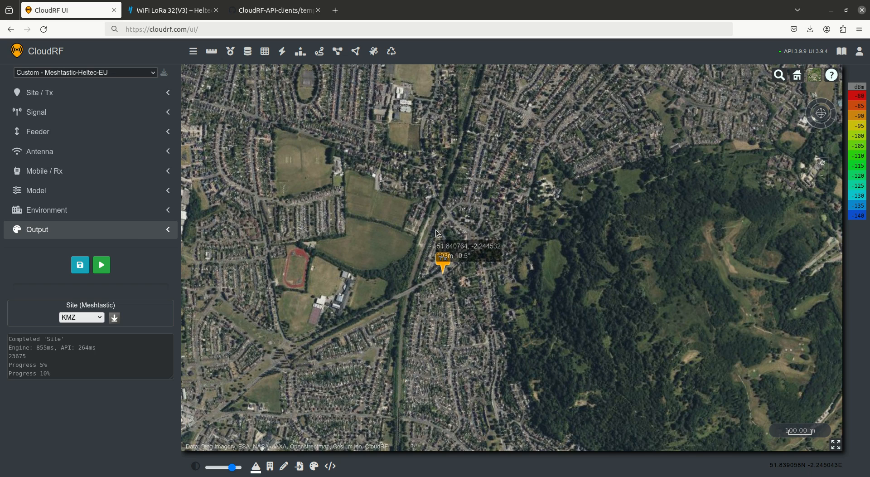
mouse_move(415, 225)
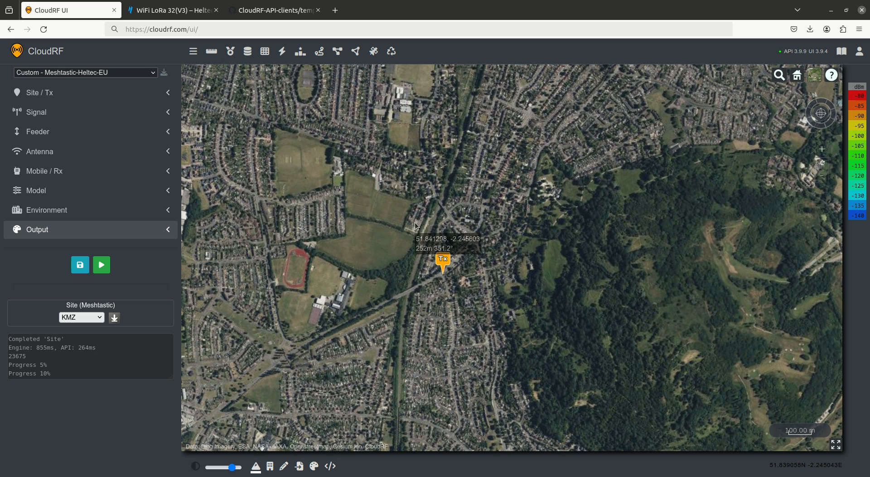
mouse_move(403, 216)
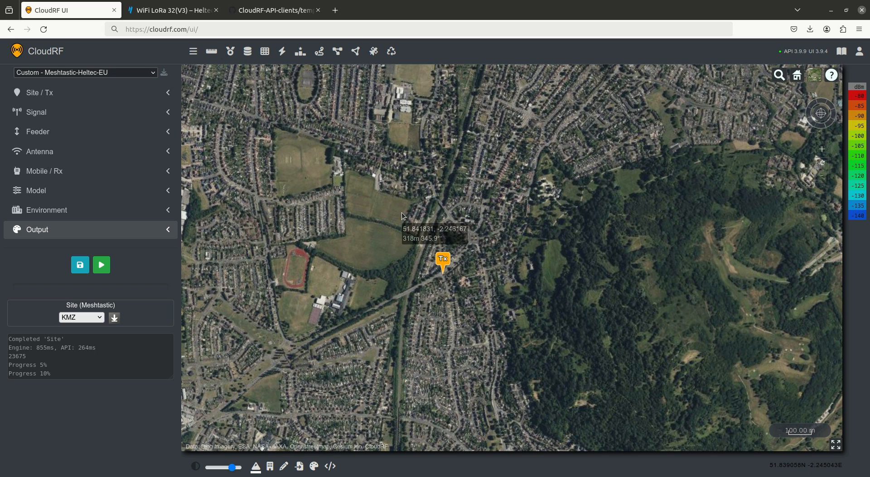
mouse_move(108, 84)
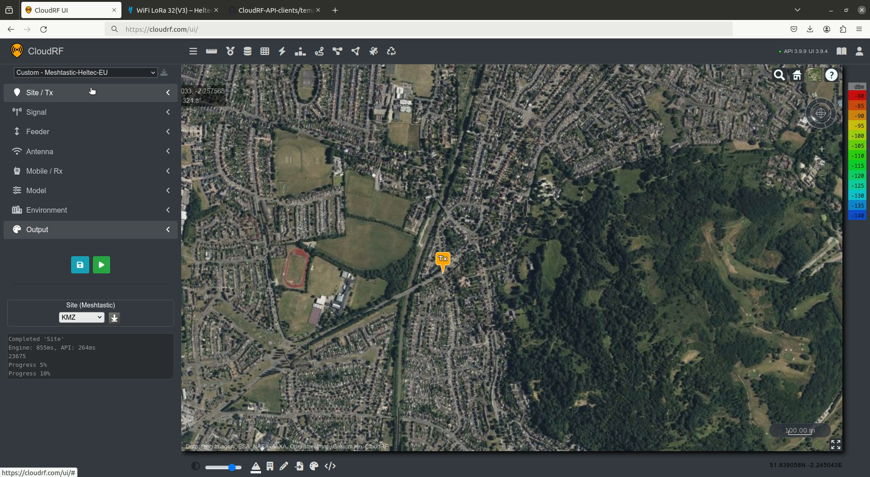
mouse_move(73, 94)
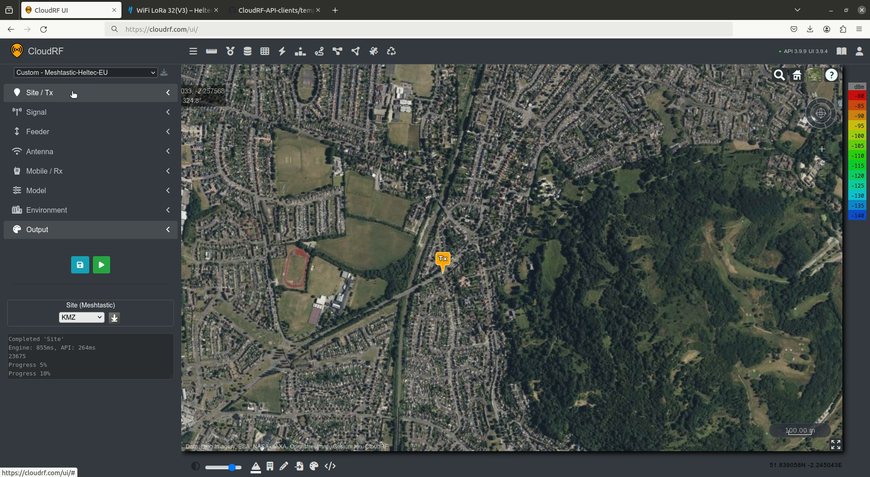
Step: Check the 1 m Tx height, then show Signal: 868 MHz, 0.1 W, 0.125 MHz bandwidth
left_click(39, 93)
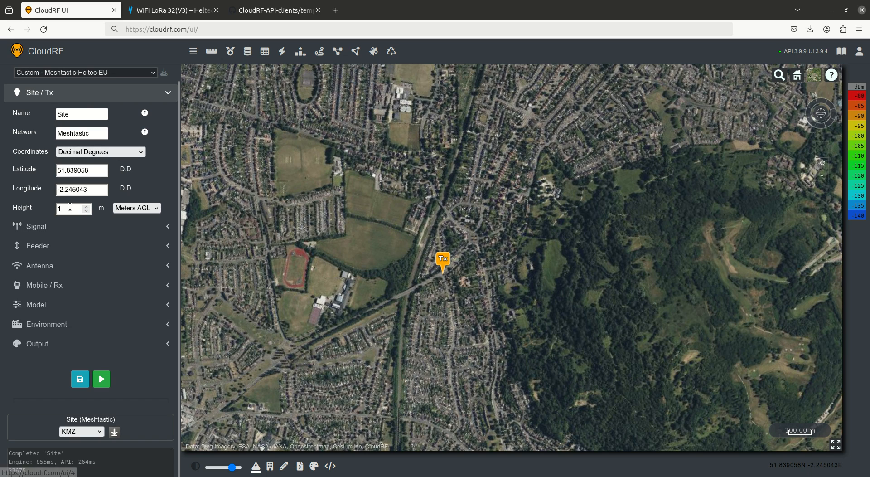
left_click(72, 208)
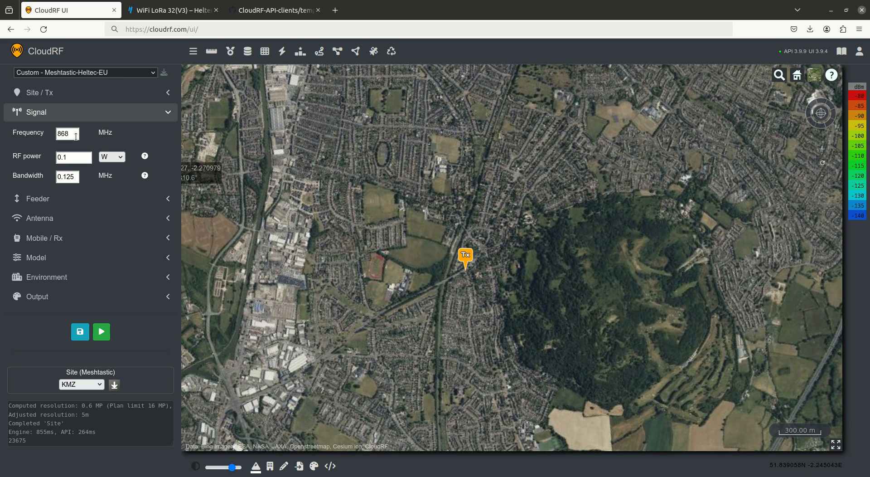
Step: Edit a Signal field and confirm the -123 dBm channel noise floor dialog
left_click(73, 158)
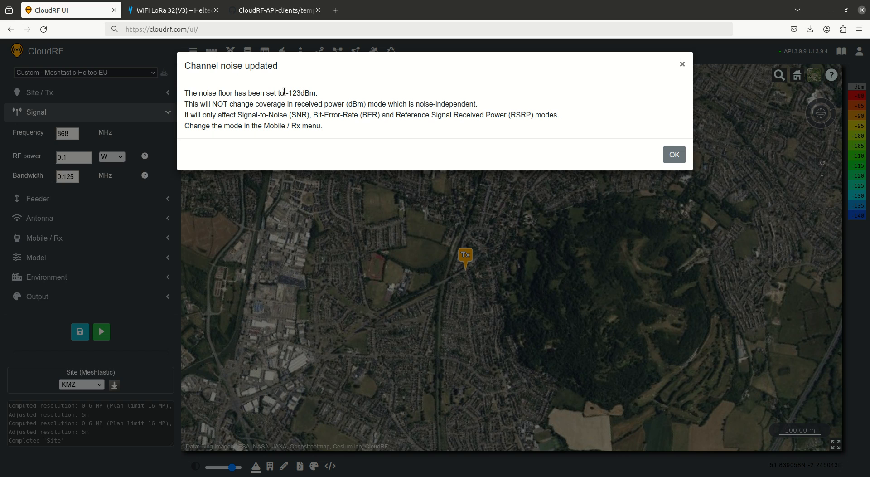
mouse_move(400, 103)
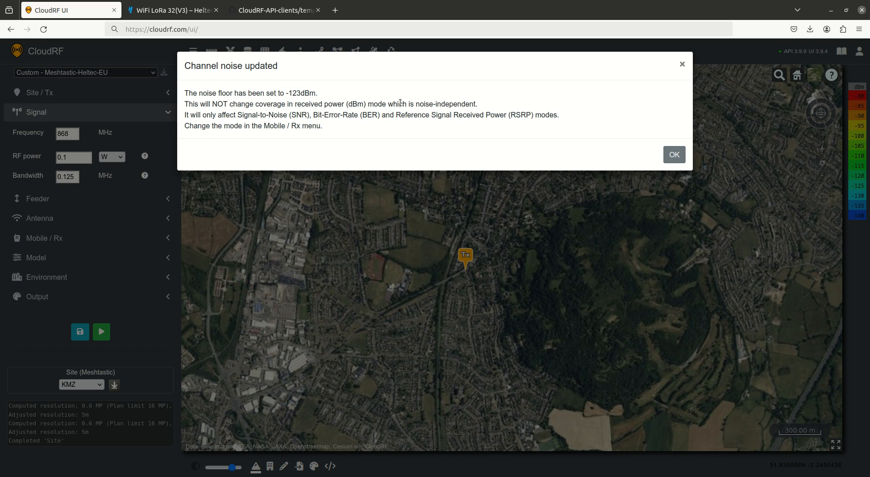
left_click(674, 154)
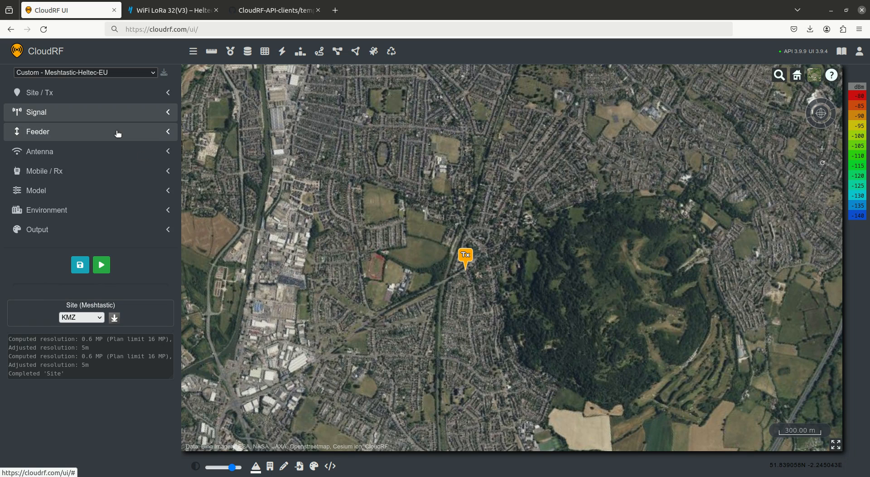
Step: Show the OEM DIPOLE.ANT antenna: 2.15 dBi gain, vertical polarisation, zero azimuth and tilt
left_click(39, 151)
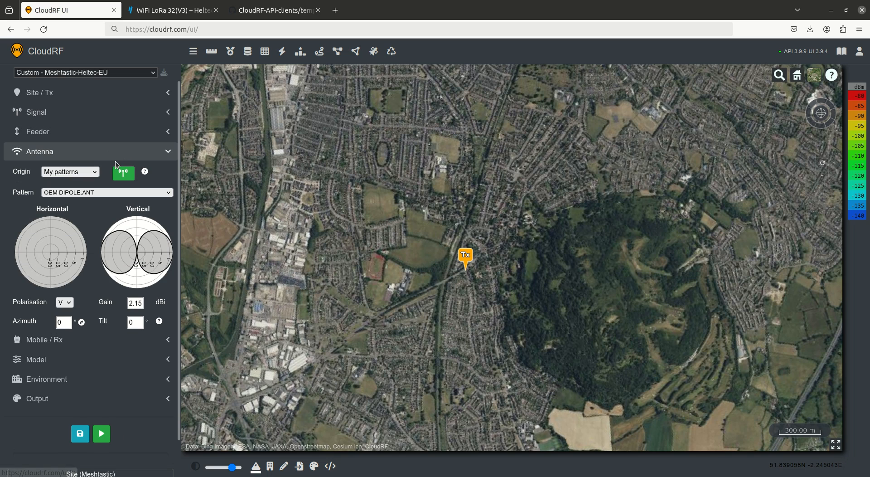
mouse_move(116, 167)
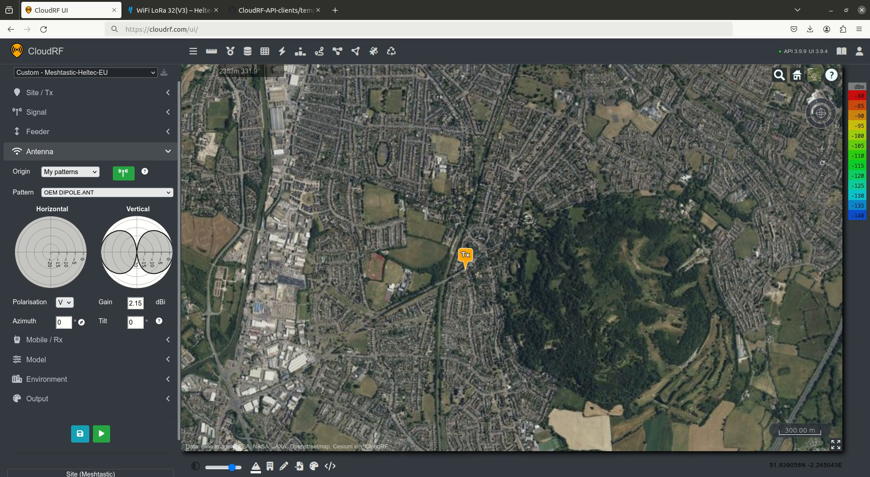
mouse_move(147, 254)
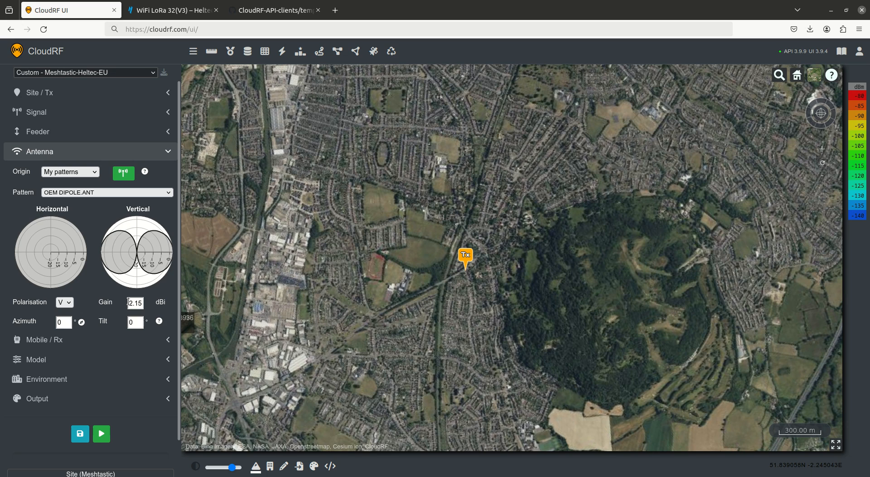
mouse_move(161, 298)
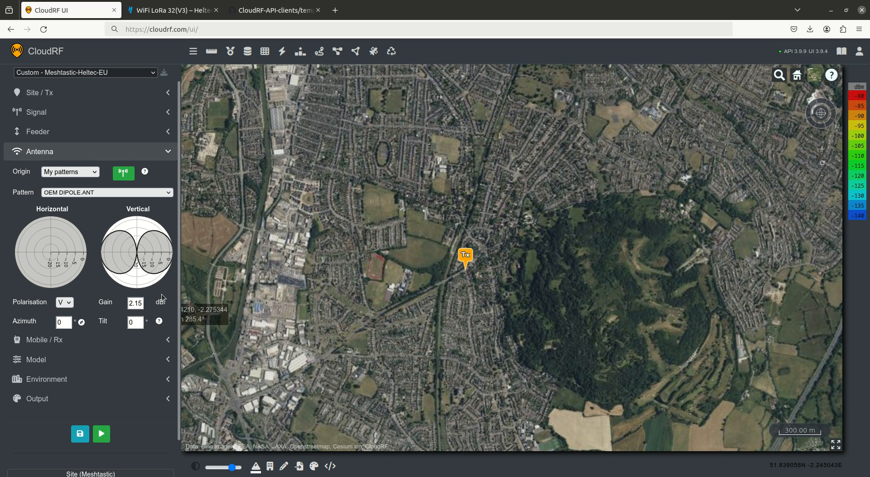
mouse_move(160, 295)
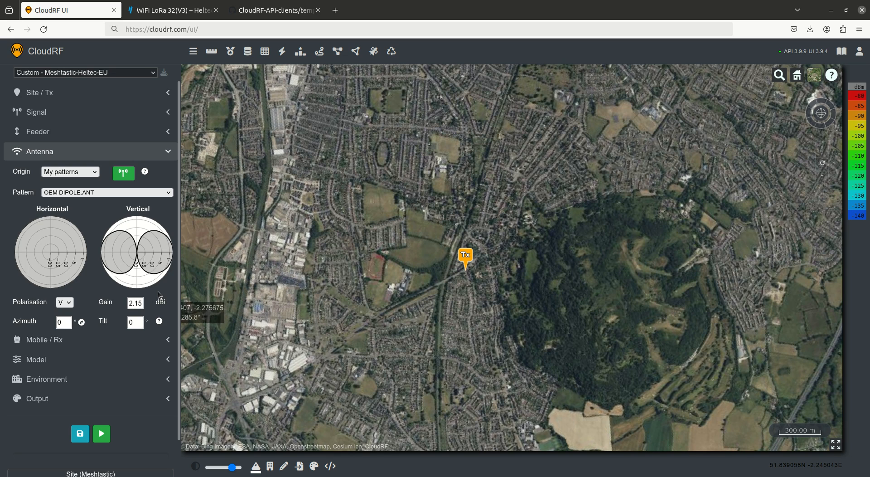
mouse_move(114, 146)
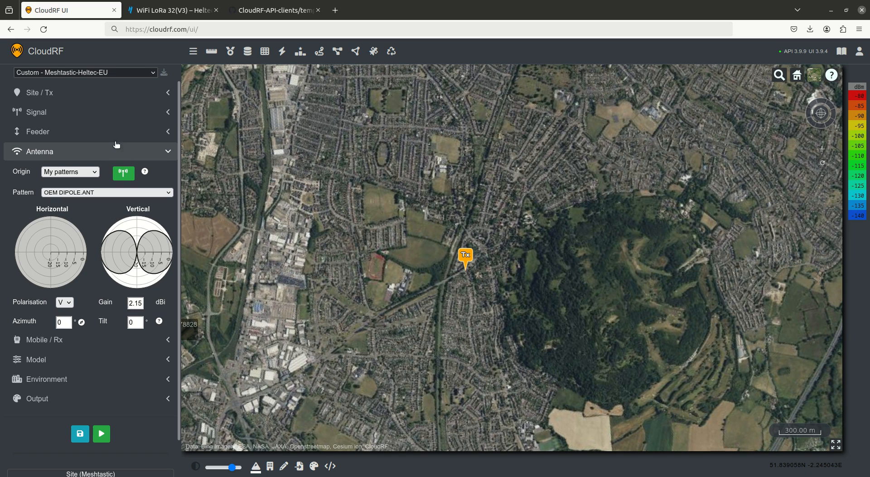
Step: Compare receiver settings (1 m, 2.15 dBi, -136 dBm) with the Heltec spec's sensitivity
left_click(166, 151)
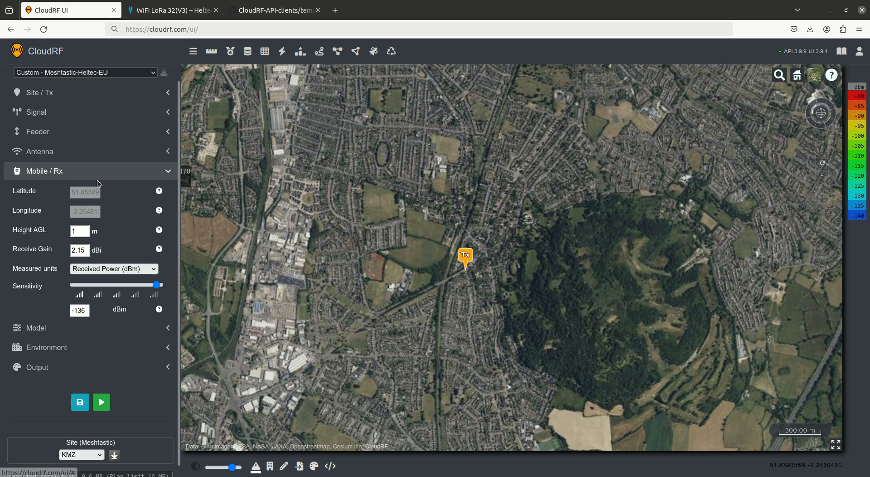
mouse_move(92, 223)
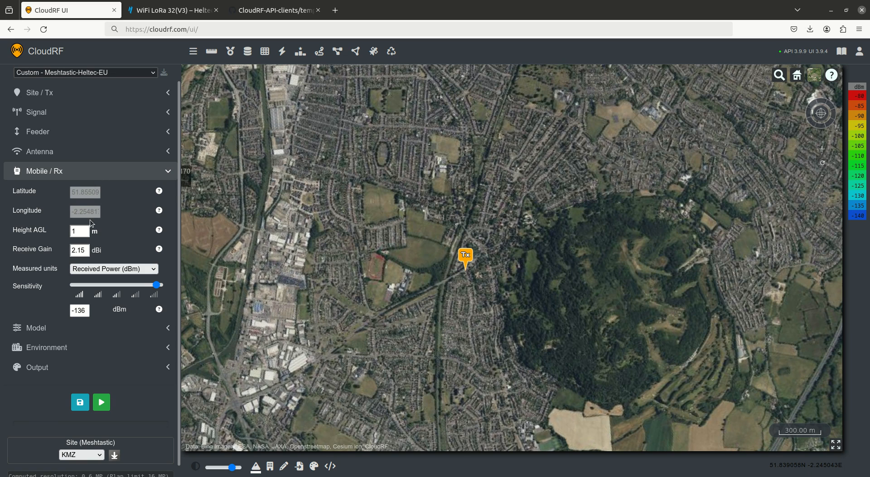
left_click(80, 249)
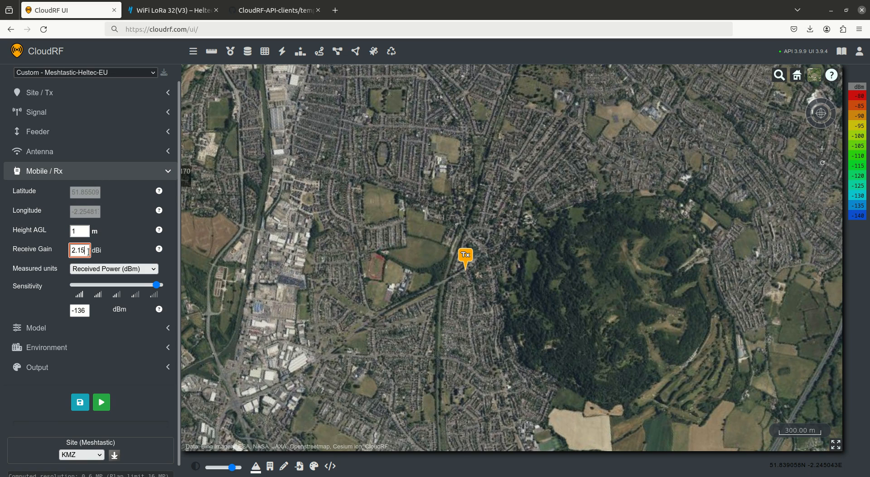
mouse_move(111, 288)
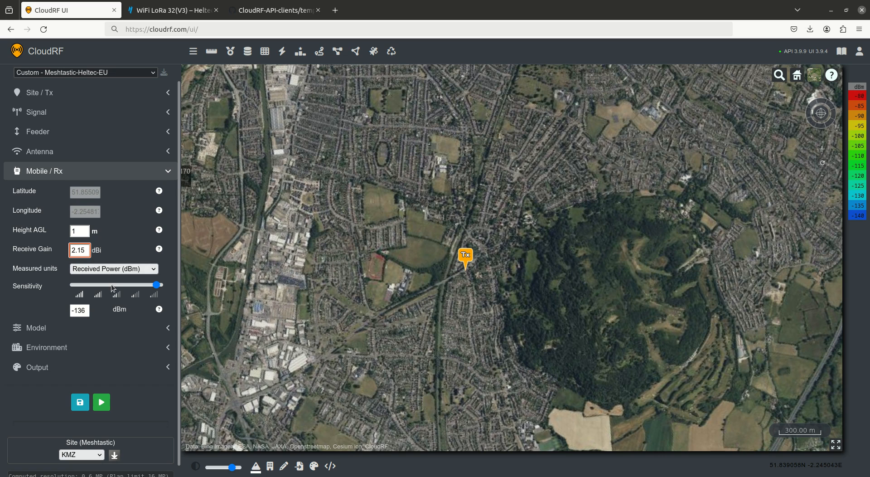
left_click(79, 311)
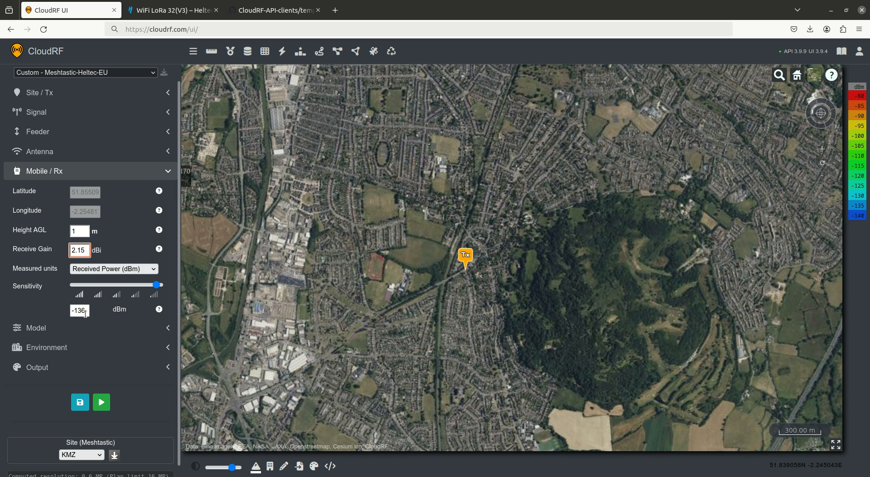
left_click(172, 10)
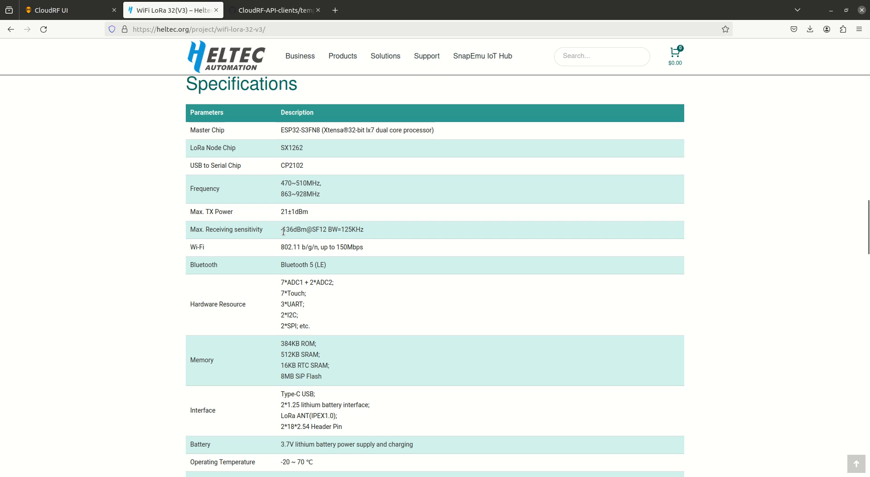
mouse_move(281, 232)
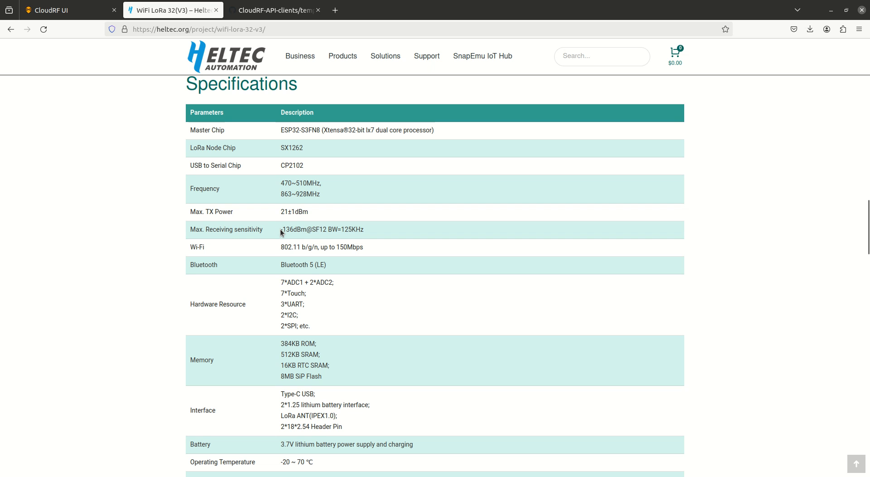
mouse_move(96, 39)
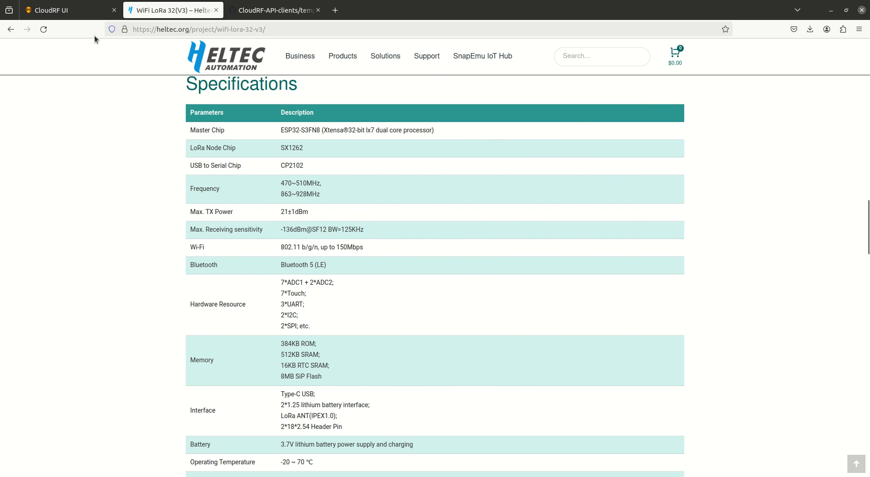
left_click(67, 10)
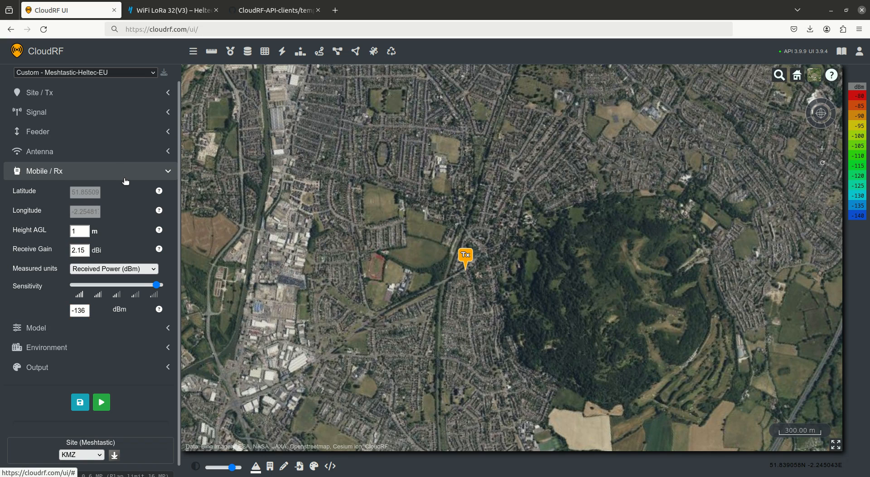
Step: Show the Model section: Egli VHF/UHF, 70% reliability, average/mixed, Bullington diffraction
left_click(37, 328)
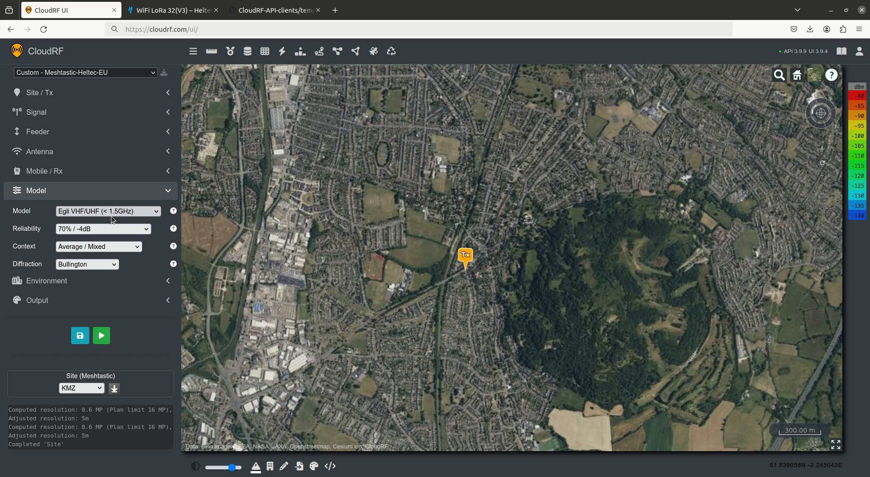
mouse_move(131, 232)
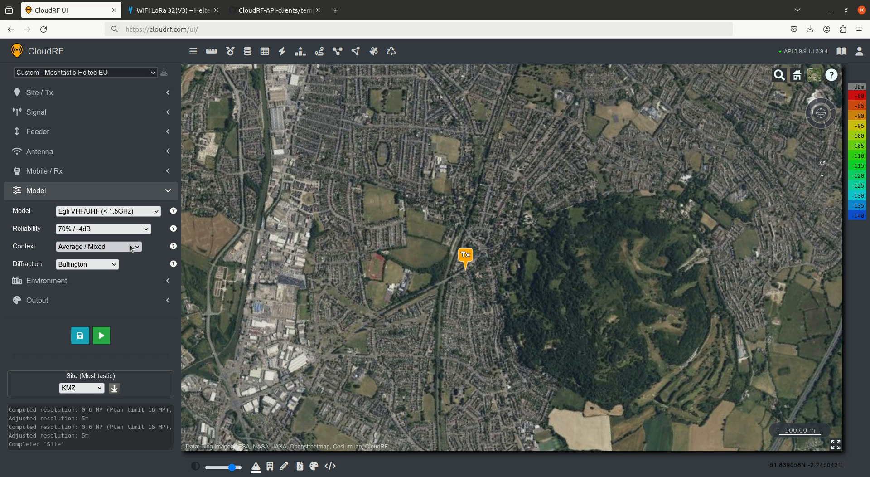
mouse_move(102, 265)
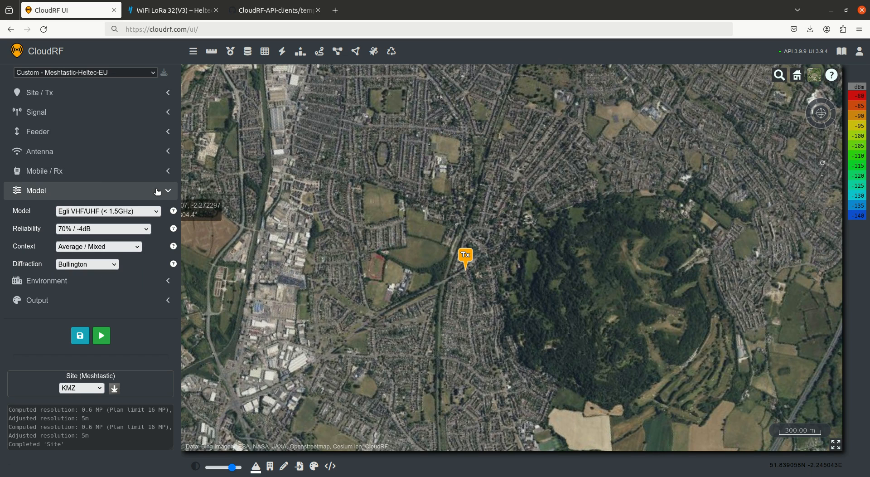
Step: Review Environment: minimal profile, terrain, land cover and buildings on, obstacles off
left_click(158, 190)
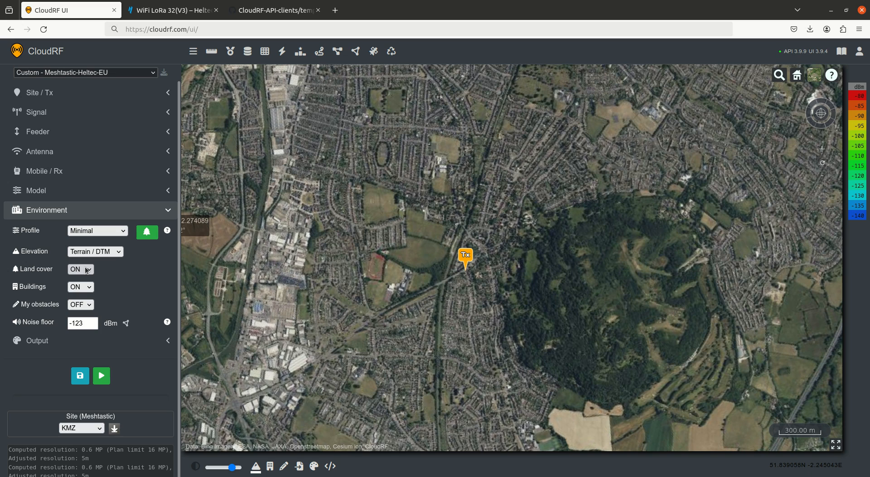
mouse_move(89, 273)
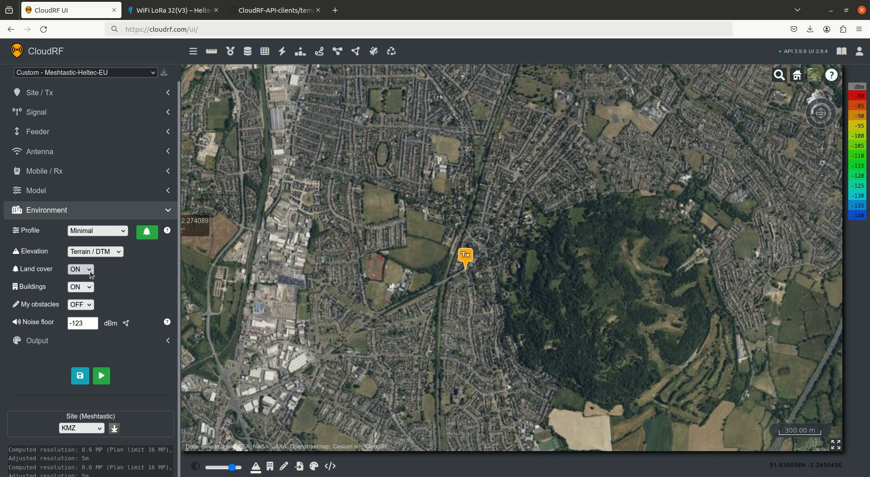
mouse_move(86, 291)
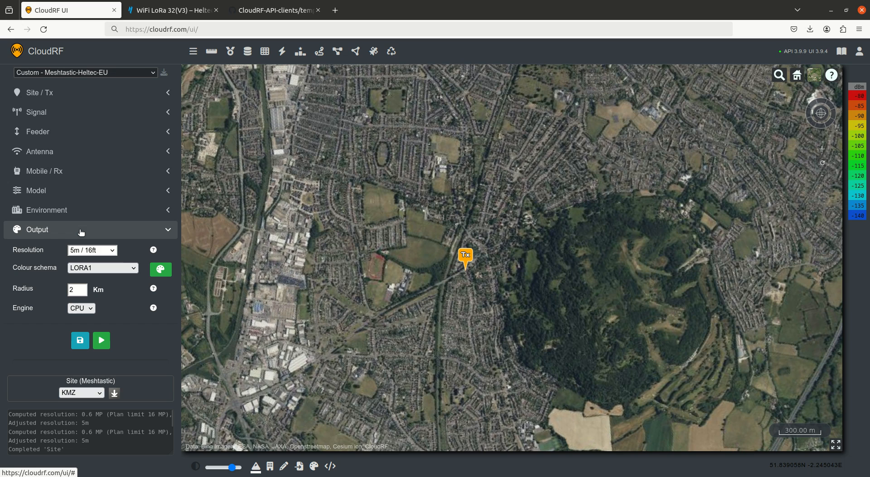
left_click(44, 210)
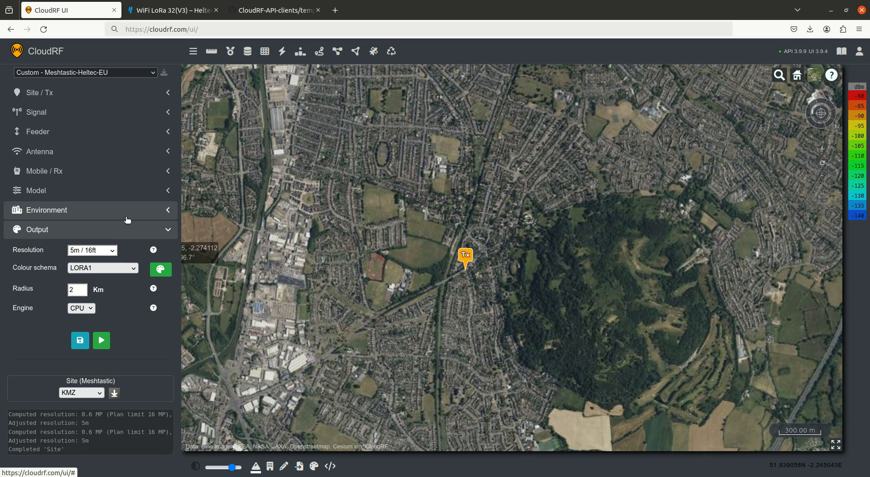
mouse_move(434, 276)
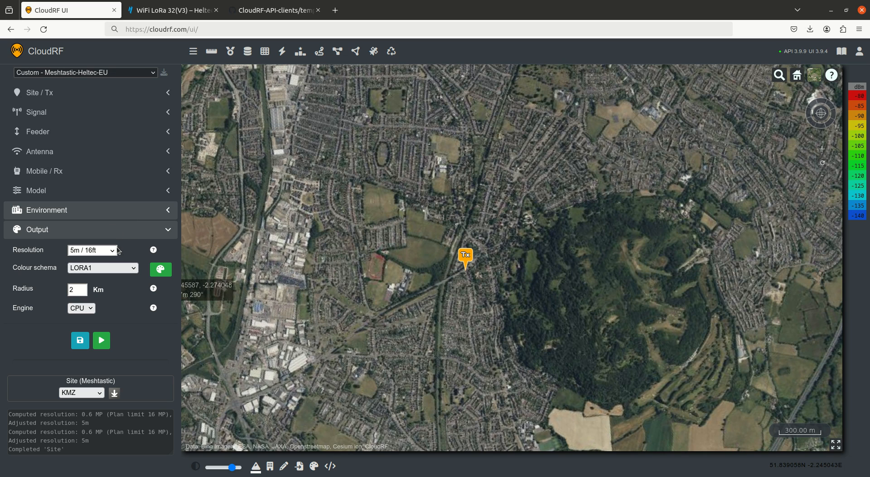
mouse_move(109, 256)
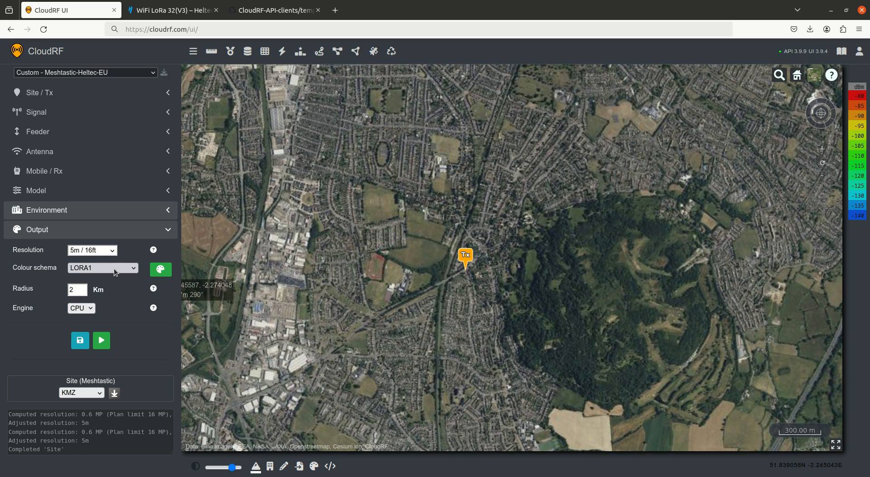
mouse_move(865, 183)
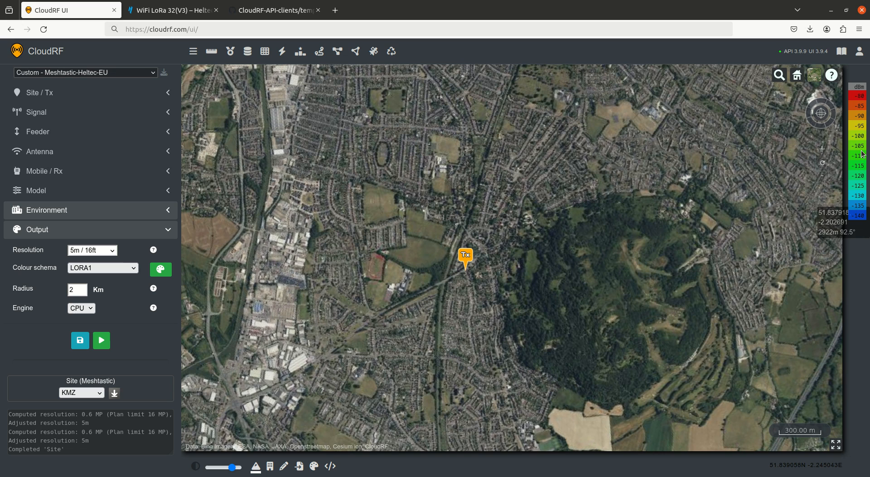
mouse_move(861, 218)
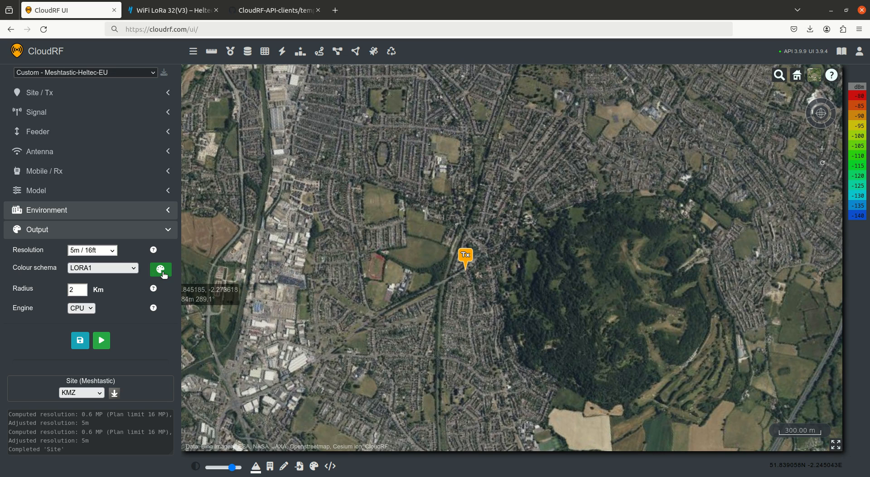
mouse_move(103, 267)
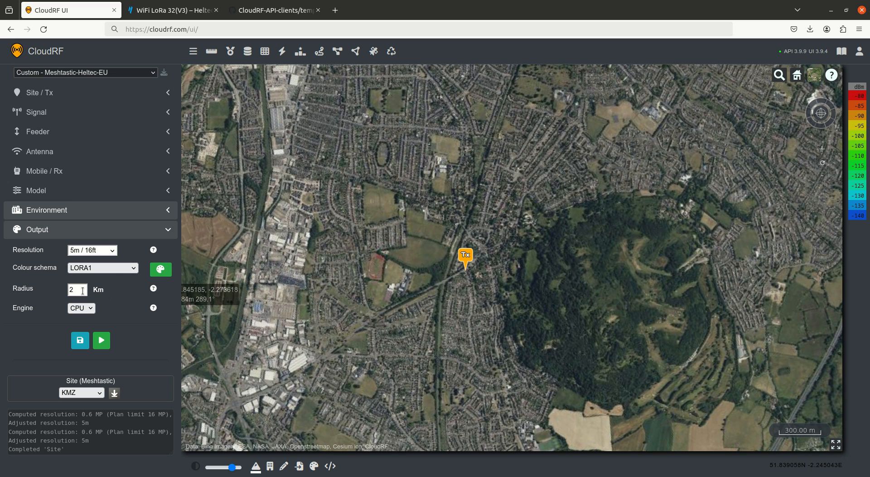
left_click(77, 290)
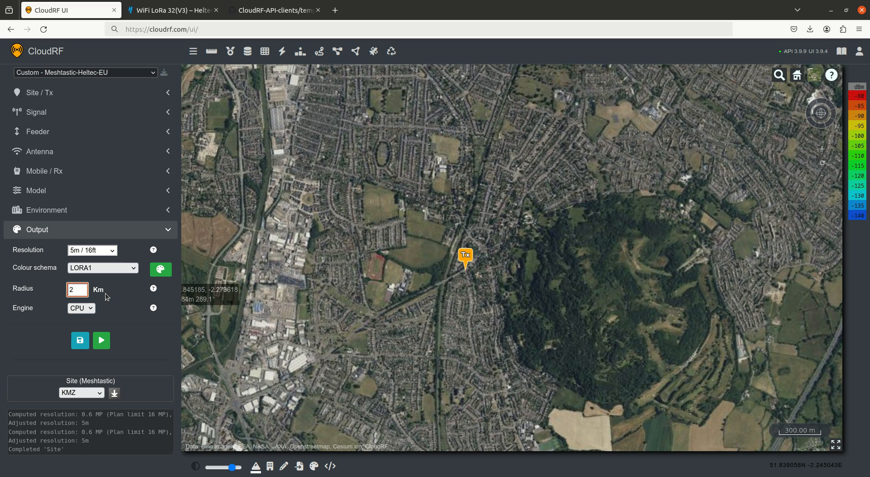
mouse_move(120, 299)
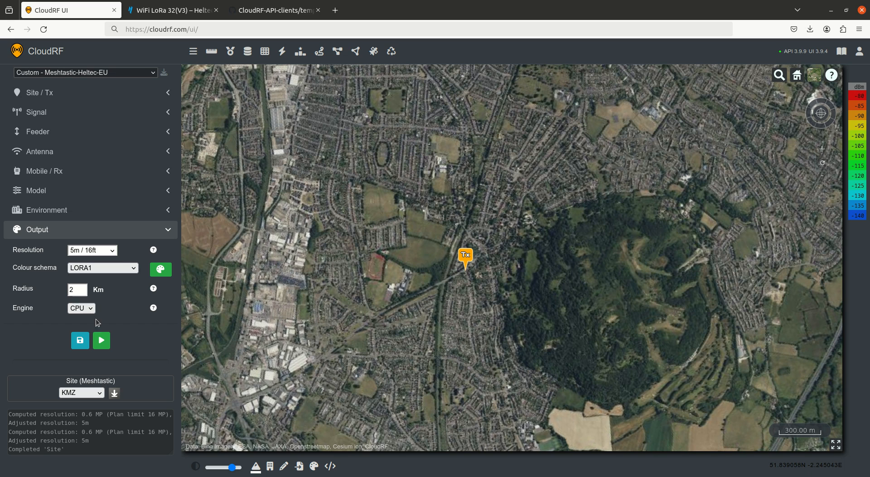
left_click(101, 340)
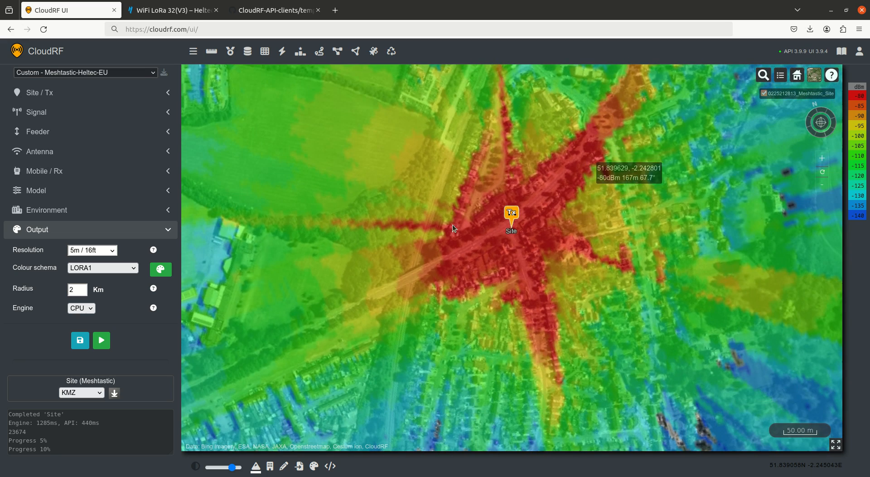
mouse_move(505, 225)
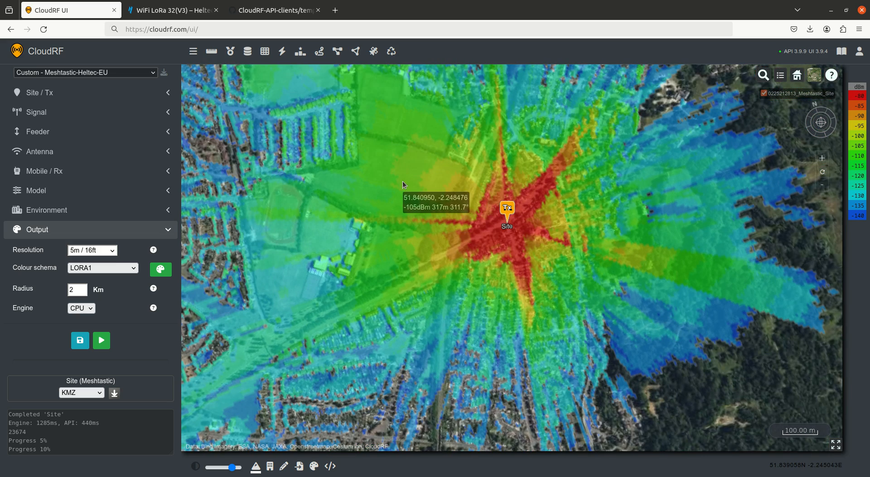
scroll("down", 3)
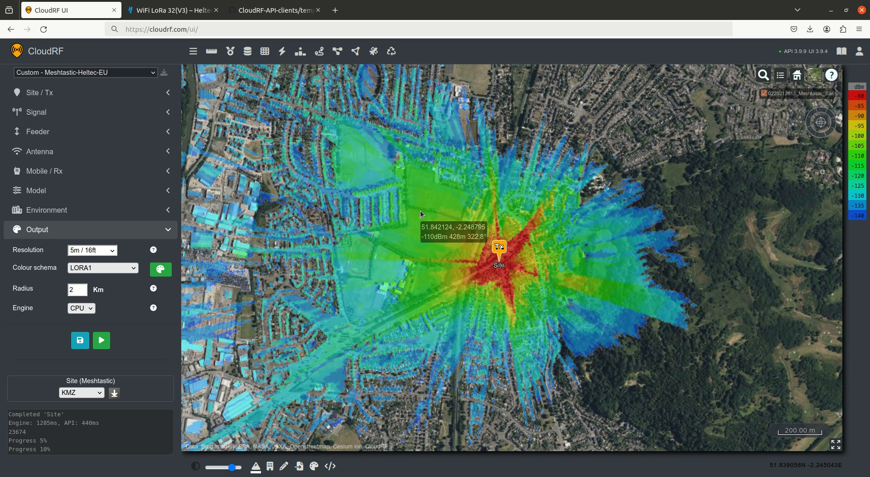
mouse_move(490, 166)
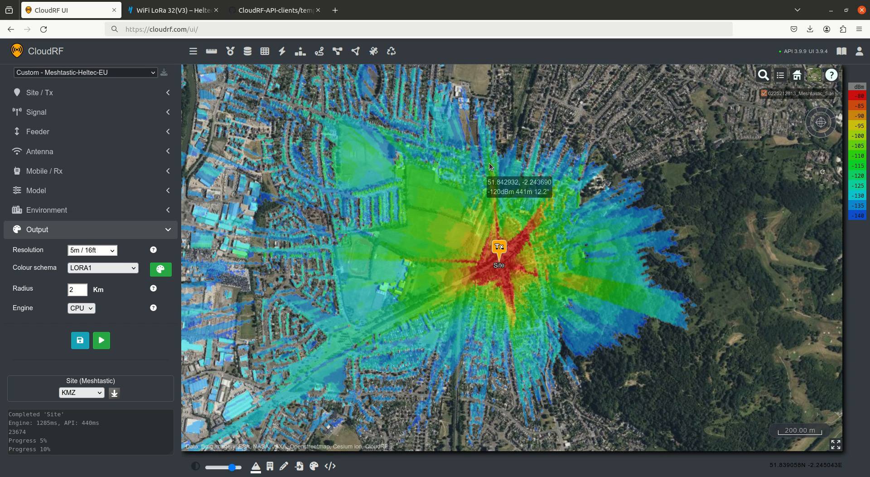
scroll("up", 3)
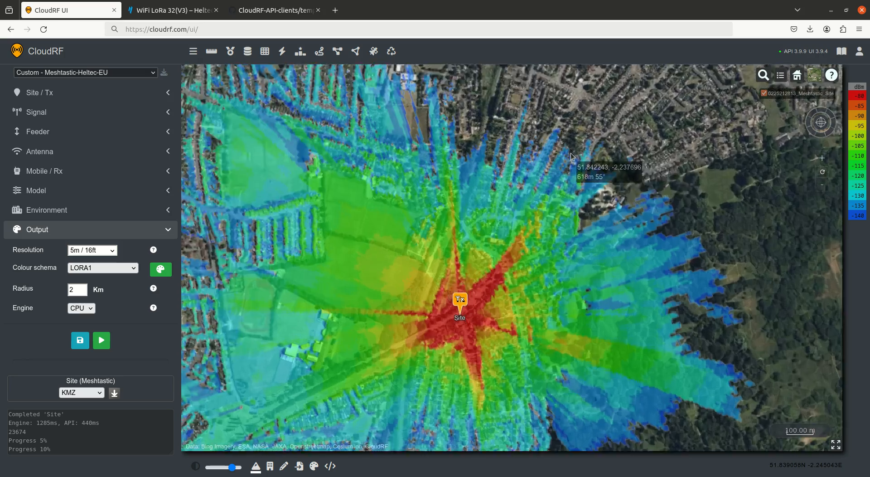
scroll("up", 3)
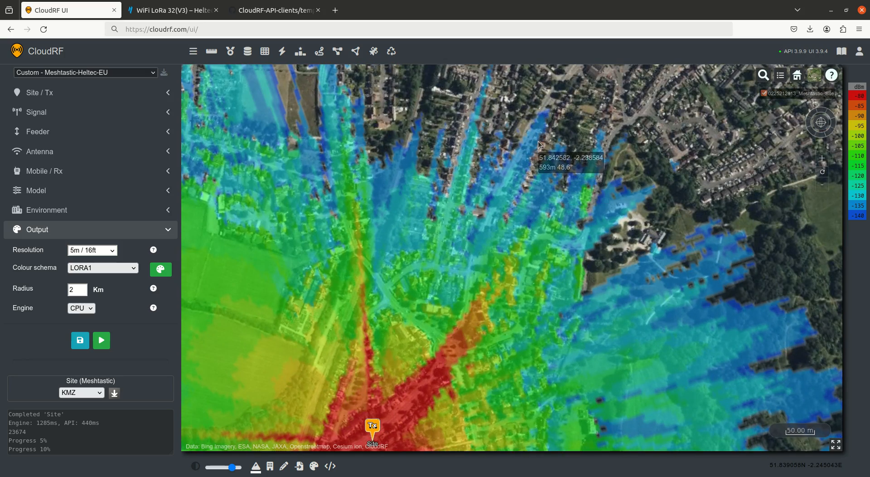
scroll("down", 3)
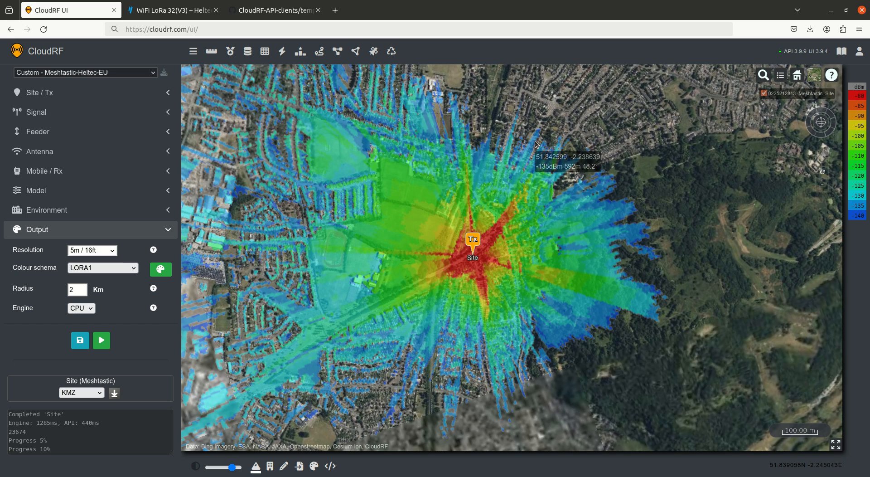
scroll("down", 3)
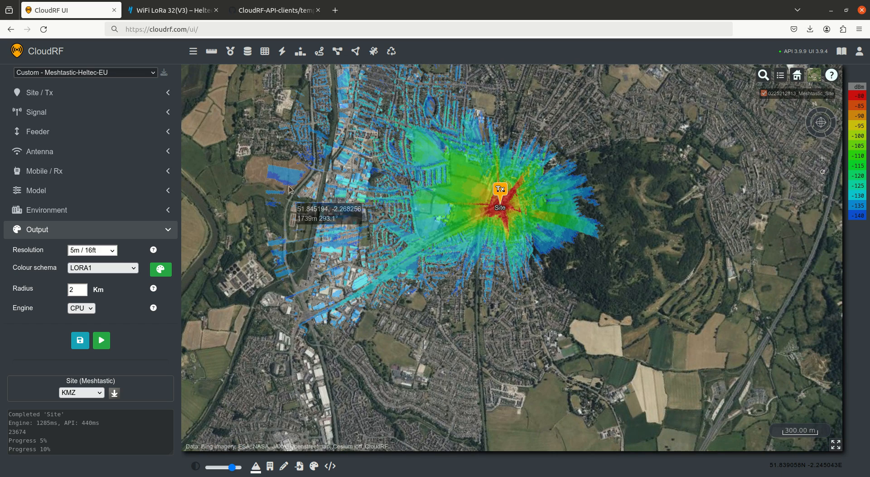
mouse_move(272, 176)
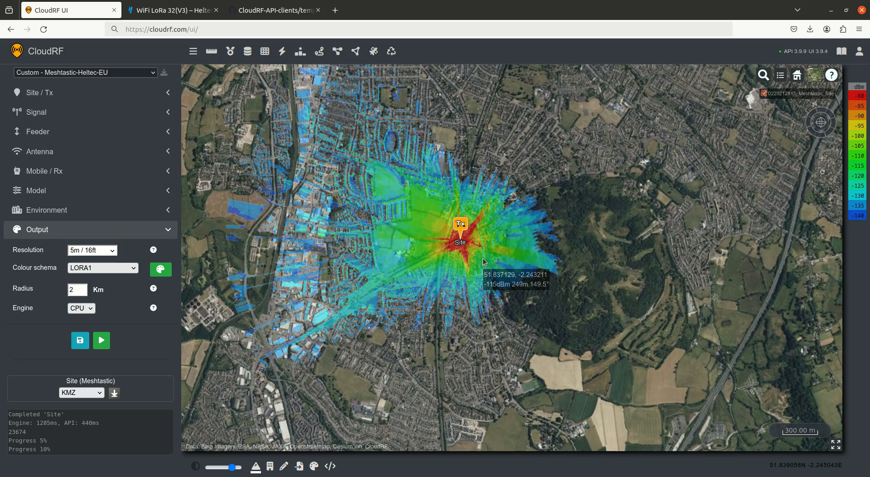
scroll("up", 3)
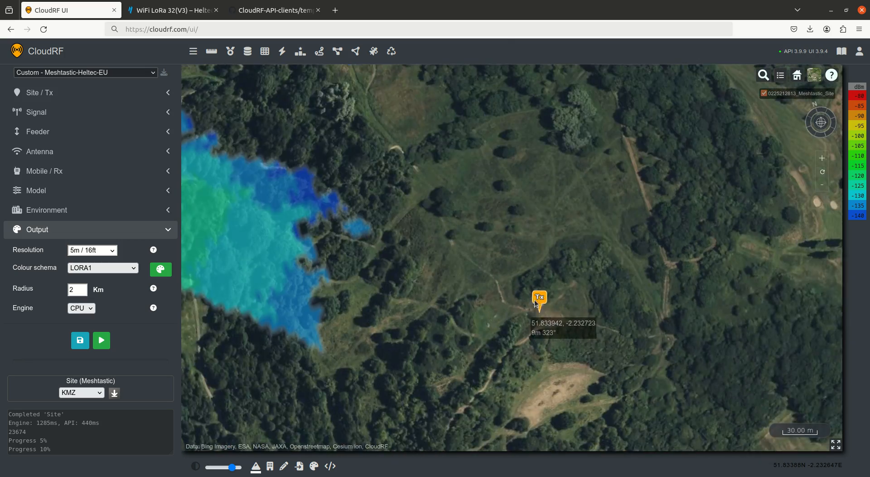
Step: Scroll down to the Output section and set the coverage radius to 4 km
scroll("down", 3)
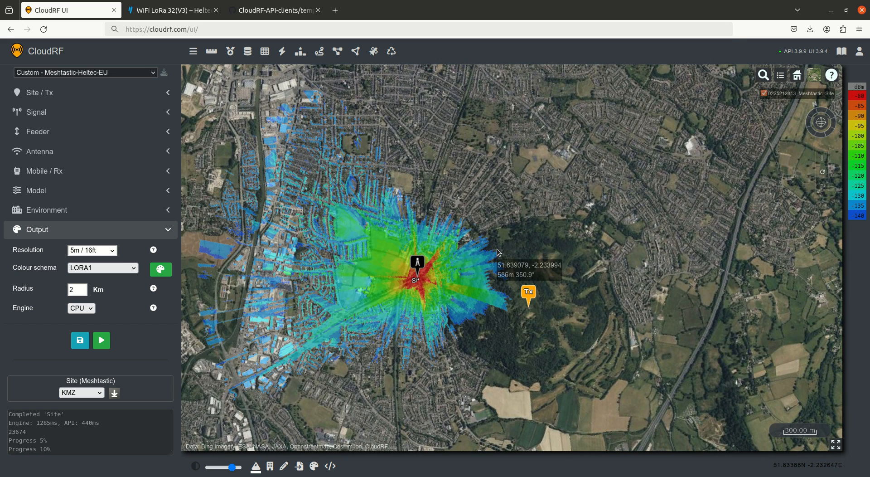
mouse_move(321, 276)
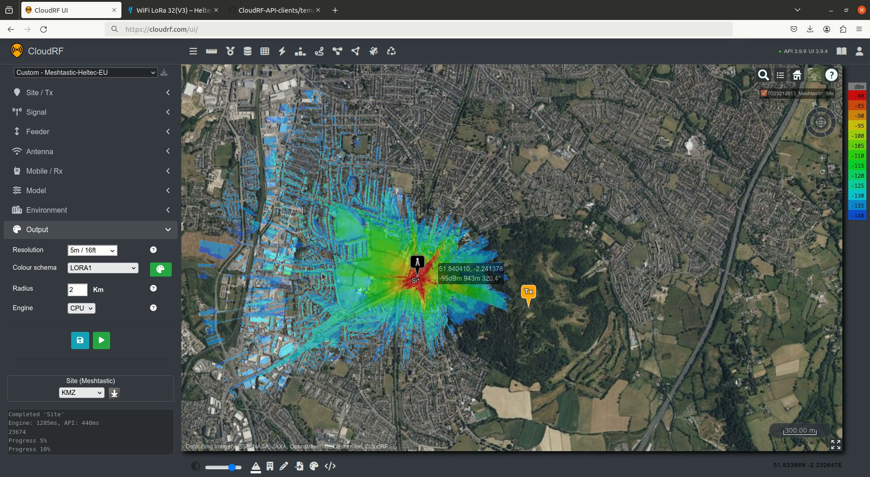
left_click(76, 289)
type("4")
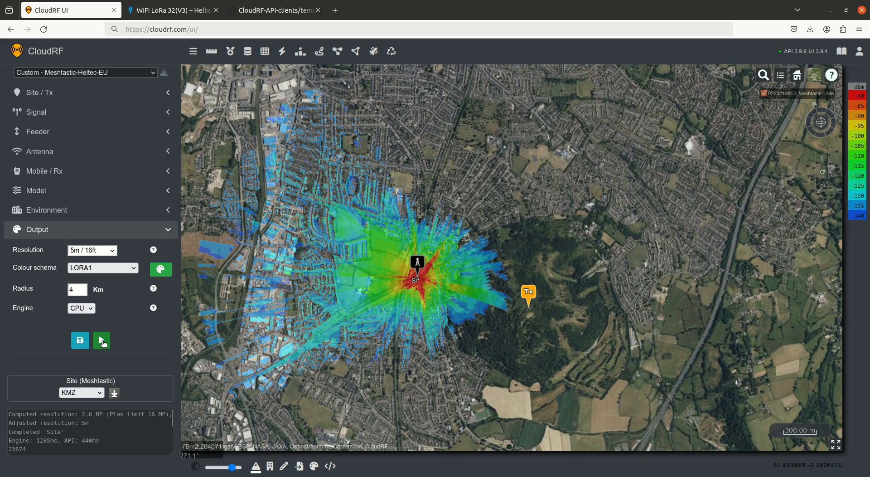
Step: Run the hilltop calculation and zoom around the 4 km heatmap checking signal readings
left_click(101, 341)
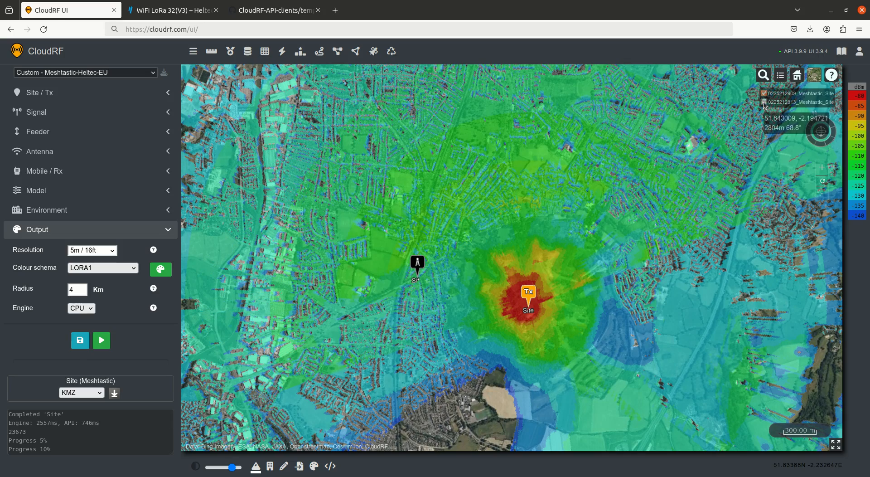
scroll("down", 3)
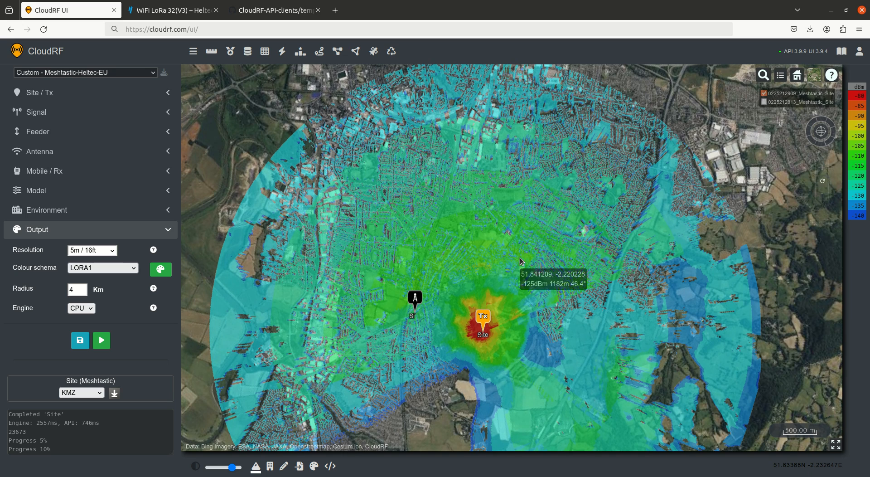
mouse_move(522, 258)
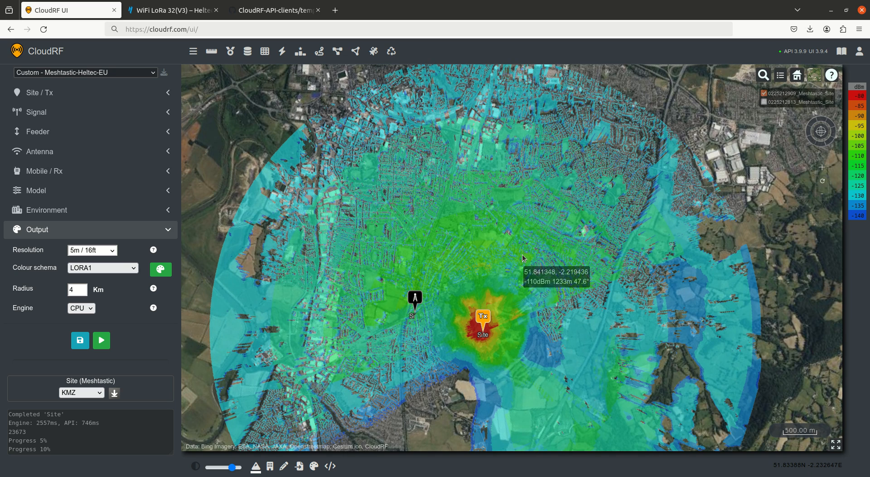
mouse_move(657, 230)
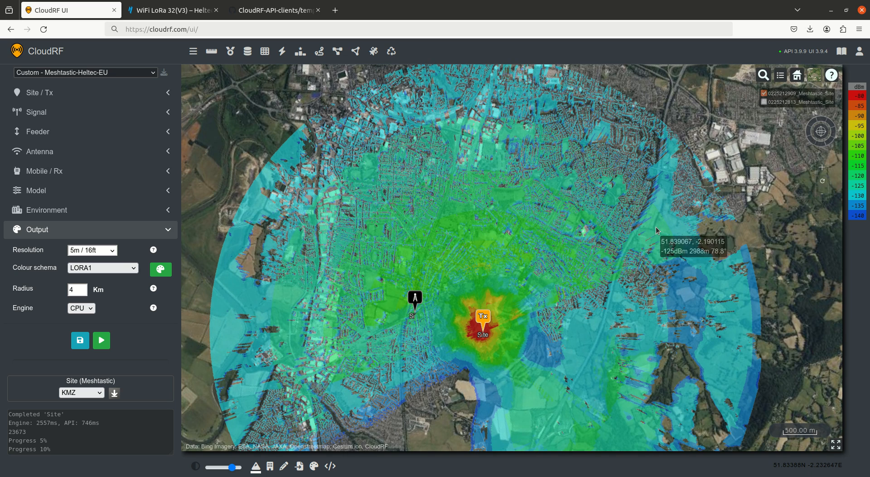
scroll("up", 3)
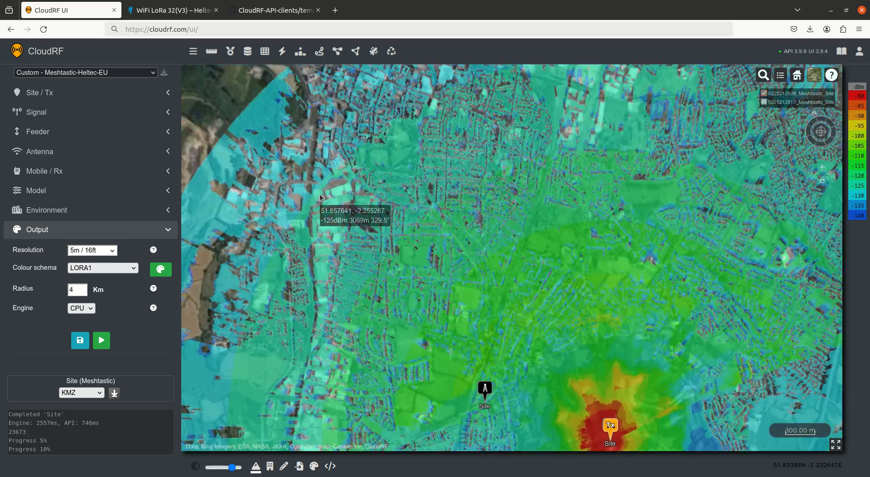
scroll("up", 3)
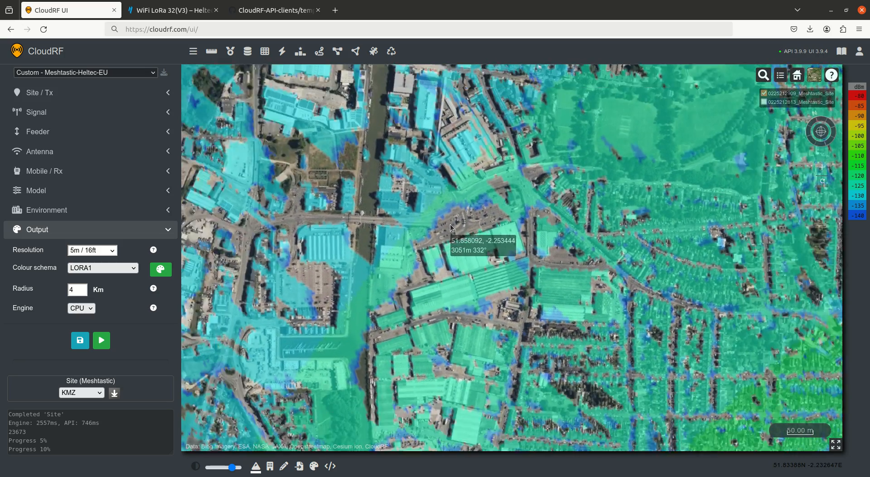
scroll("down", 3)
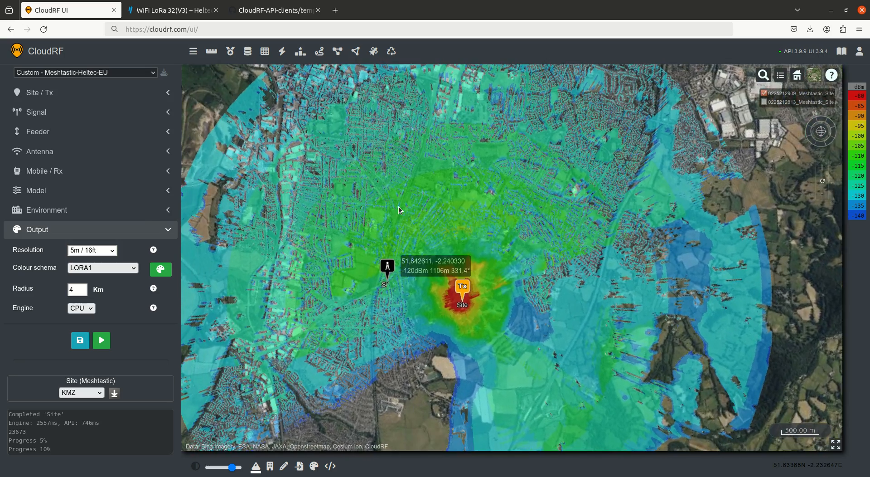
scroll("up", 3)
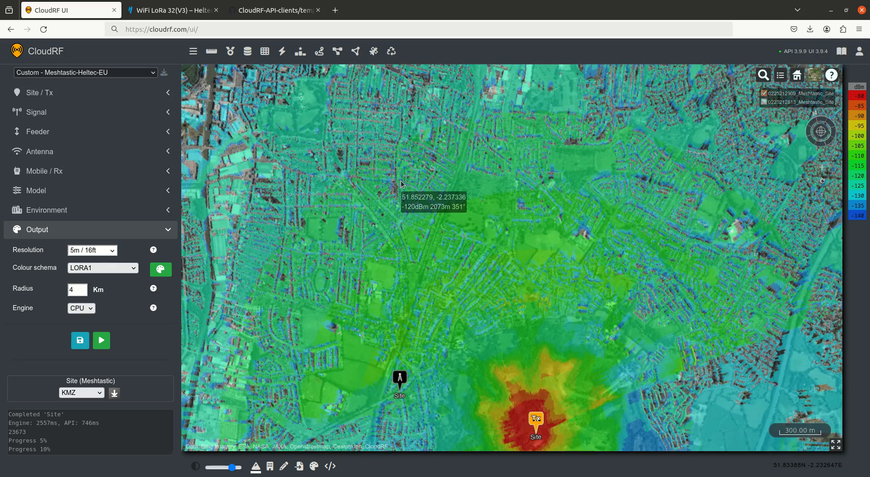
scroll("down", 3)
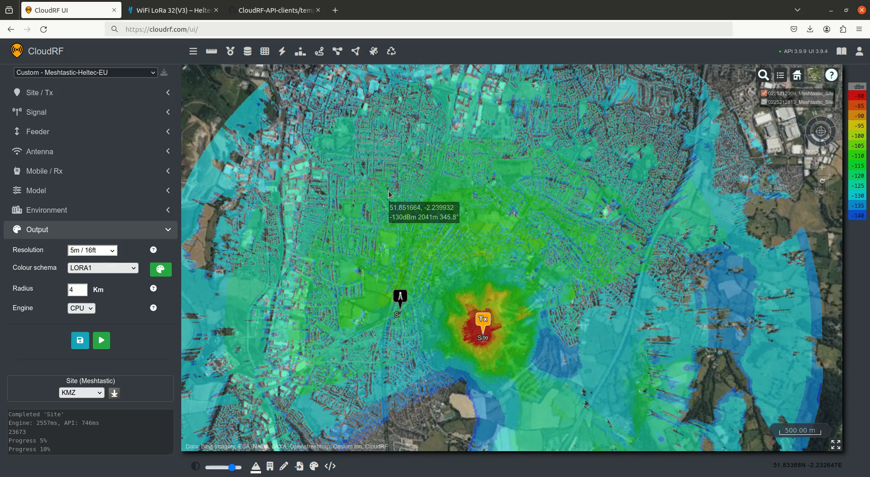
mouse_move(389, 194)
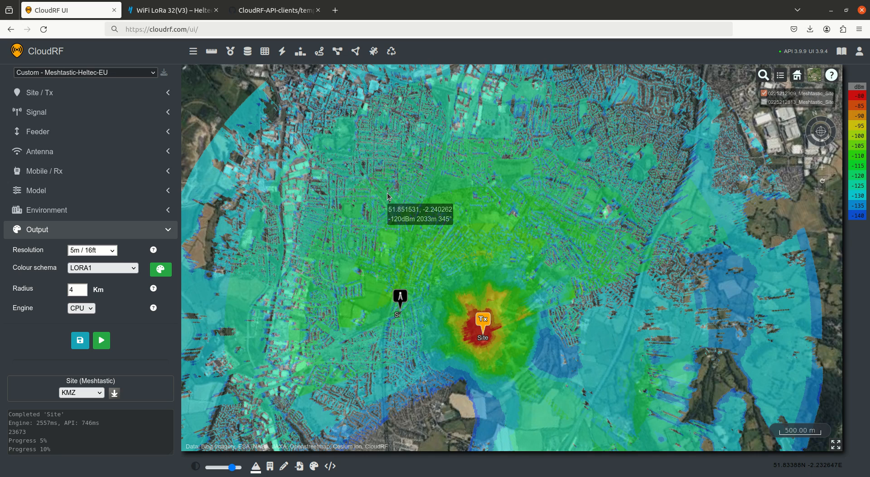
mouse_move(387, 200)
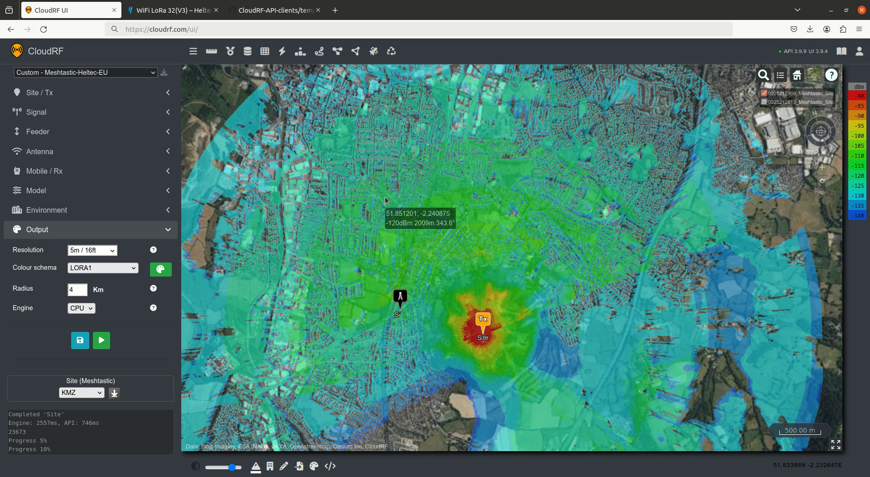
mouse_move(164, 230)
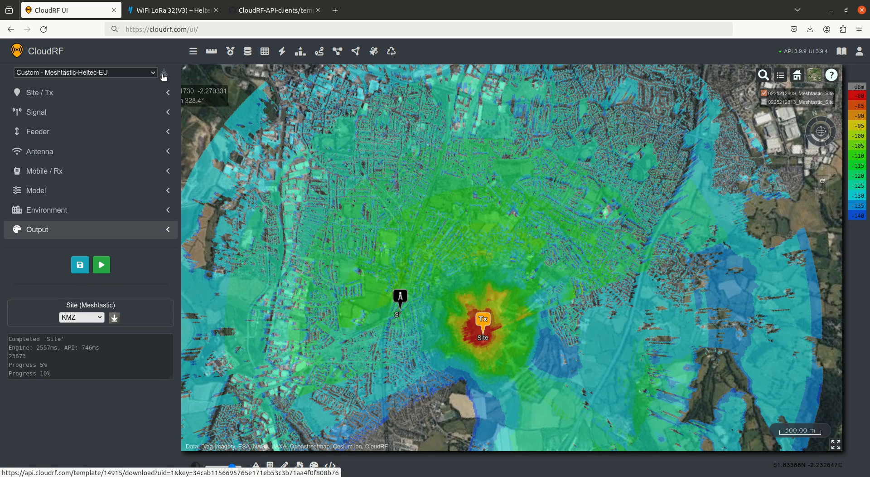
mouse_move(217, 68)
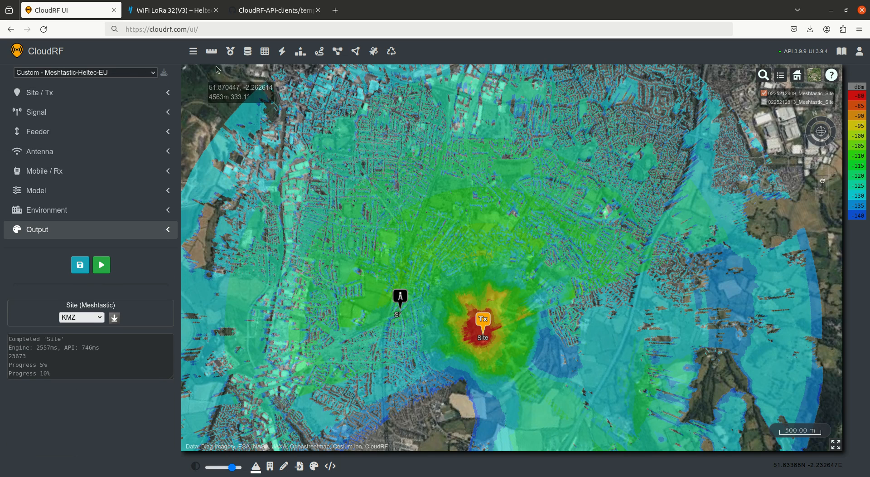
Step: Switch to the GitHub CloudRF API clients templates folder
left_click(272, 10)
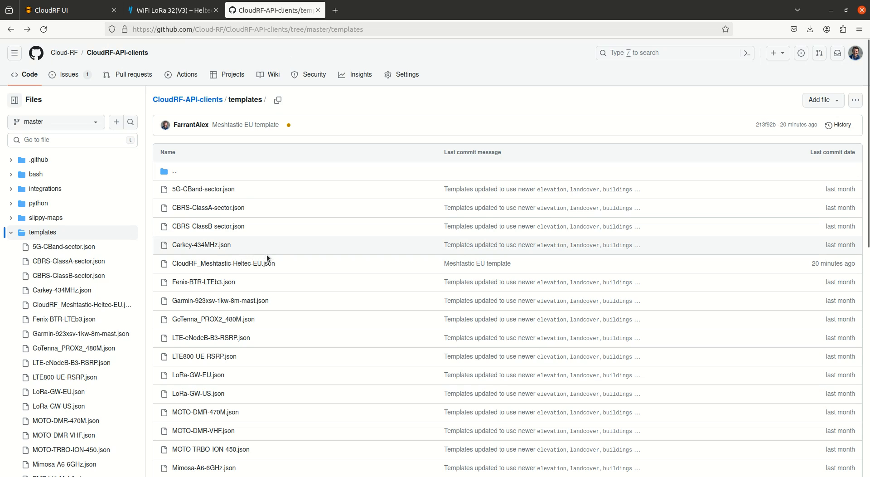
mouse_move(235, 287)
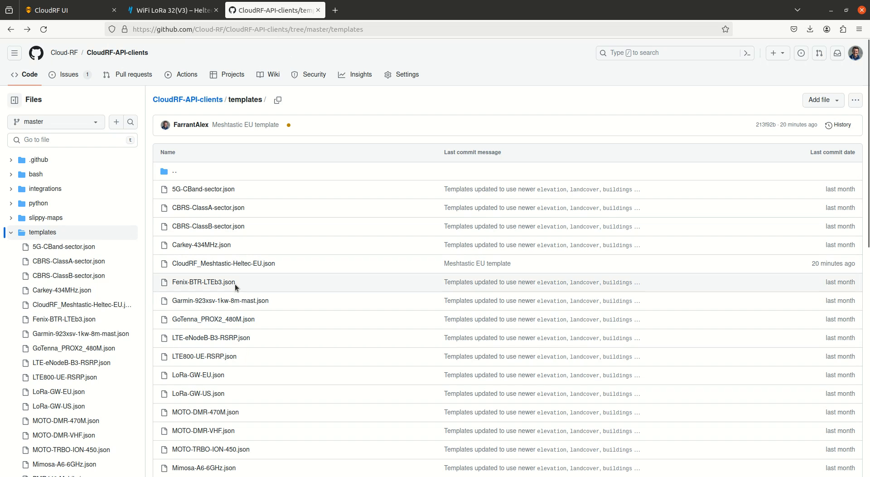
Step: Open CloudRF_Meshtastic-Heltec-EU.json to view its 868 MHz and -136 dBm settings
left_click(224, 263)
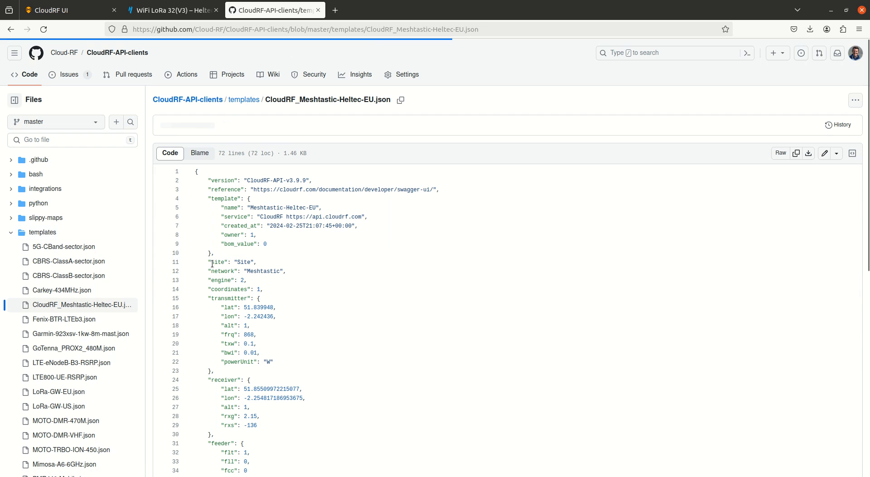